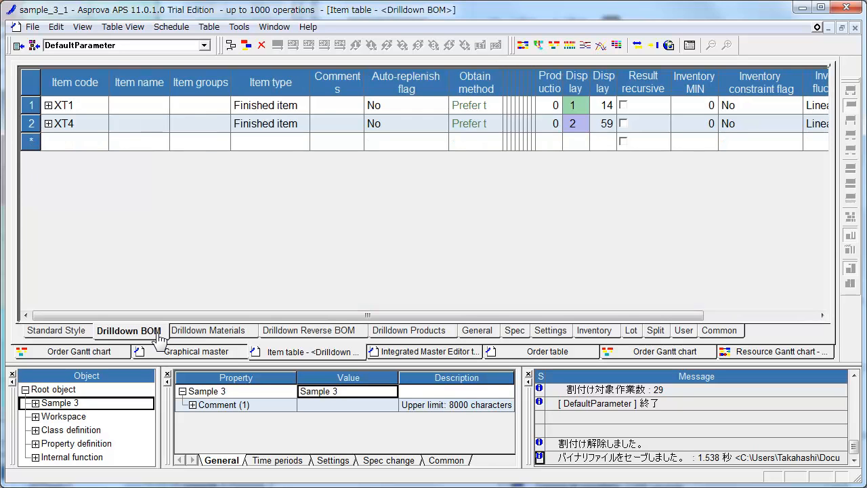
pyautogui.moveTo(88, 227)
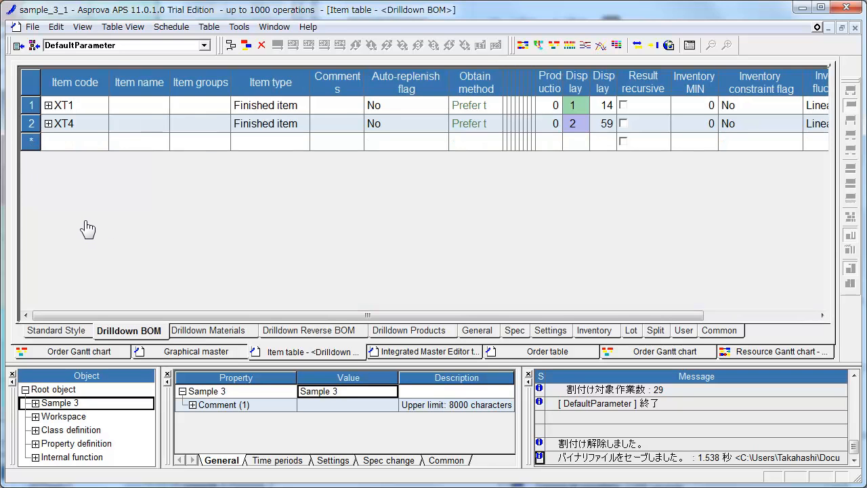
pyautogui.moveTo(56, 181)
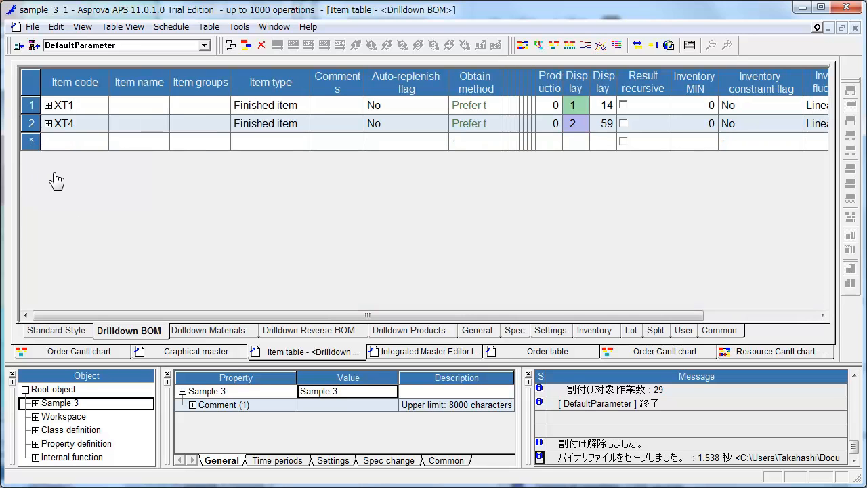
pyautogui.moveTo(82, 117)
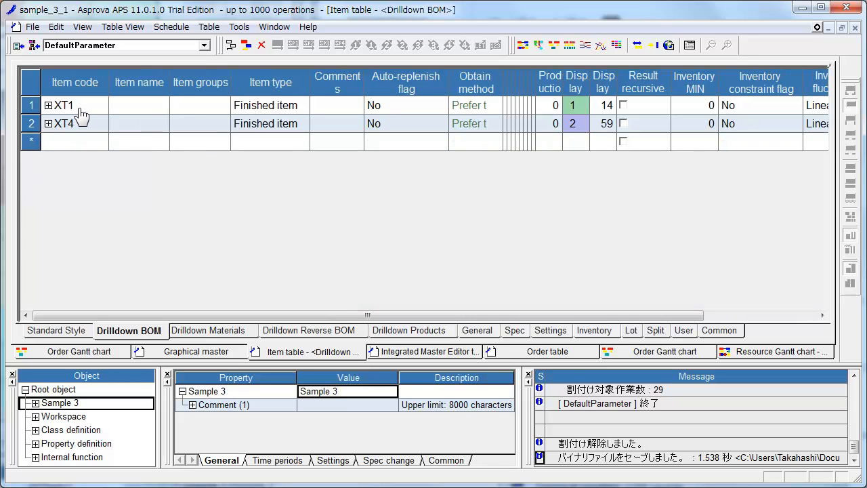
pyautogui.moveTo(53, 174)
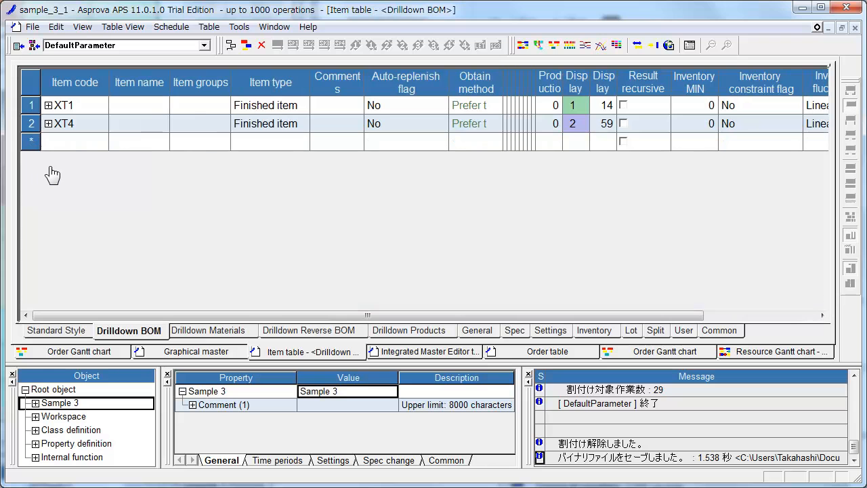
pyautogui.moveTo(56, 192)
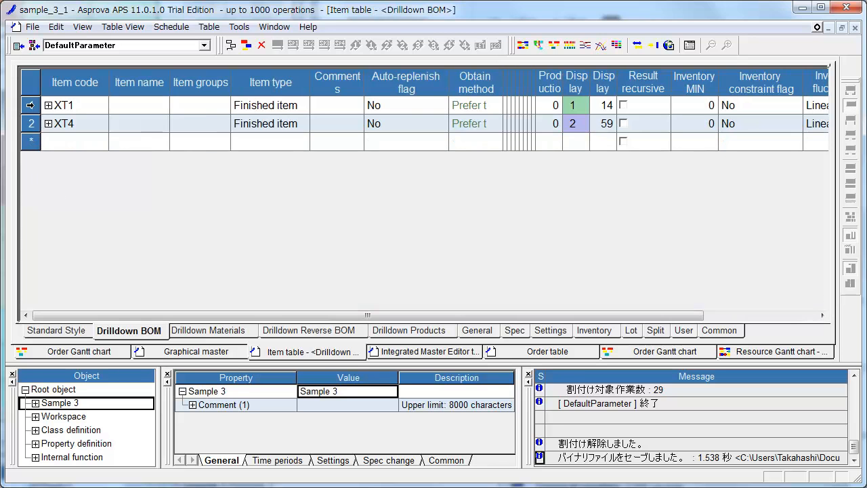
# Step: Open Graphical display for item XT1 from its row's context menu
pyautogui.rightClick(61, 105)
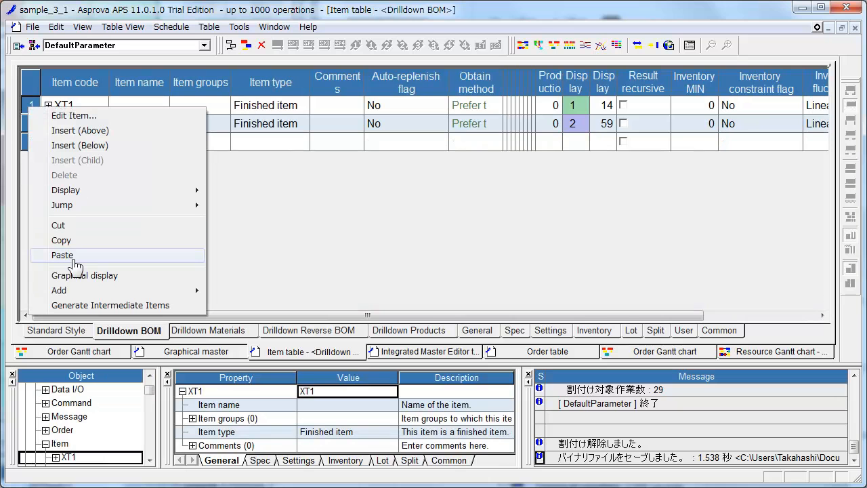
pyautogui.click(61, 255)
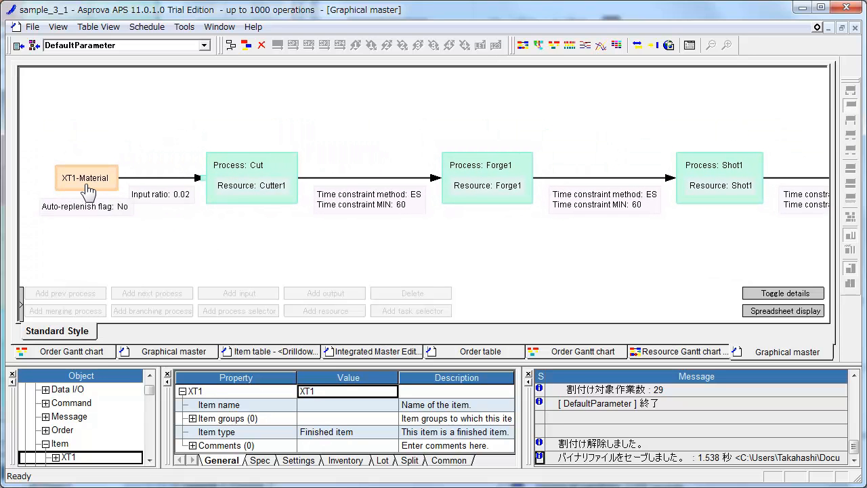
pyautogui.moveTo(147, 225)
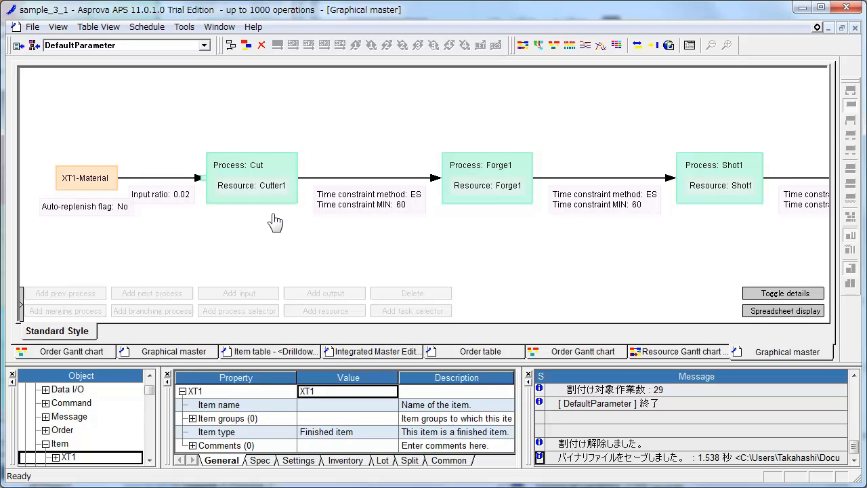
pyautogui.moveTo(264, 229)
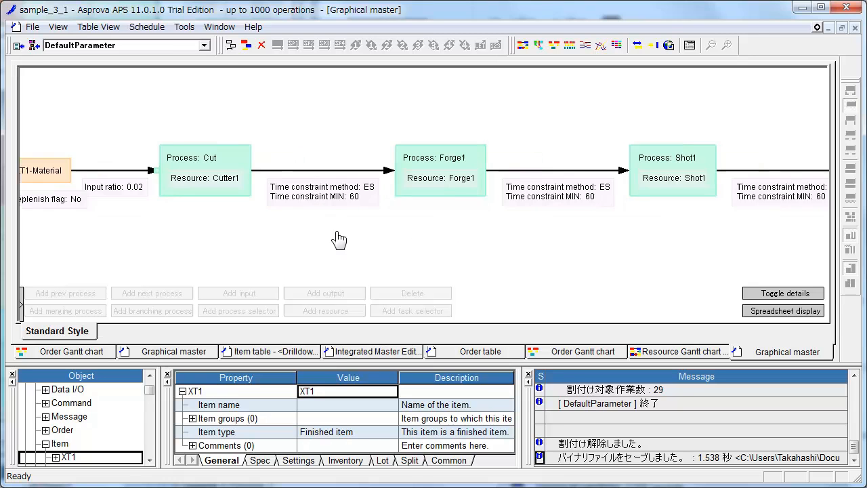
pyautogui.hscroll(3)
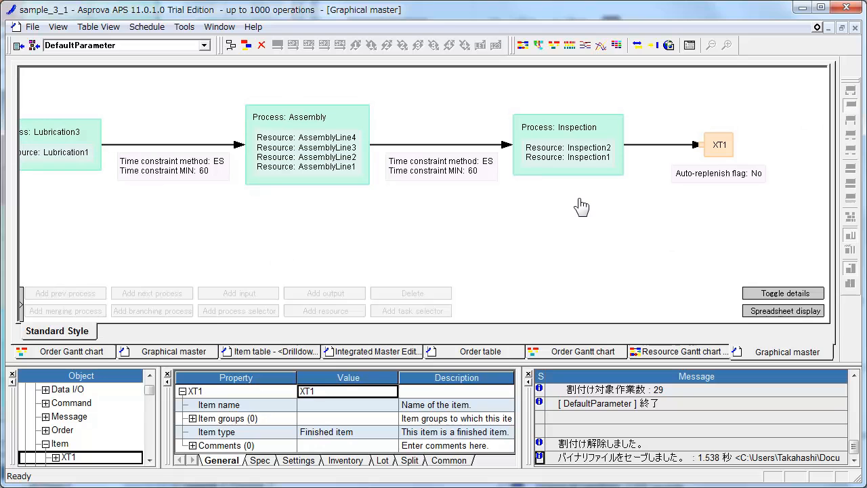
pyautogui.moveTo(700, 239)
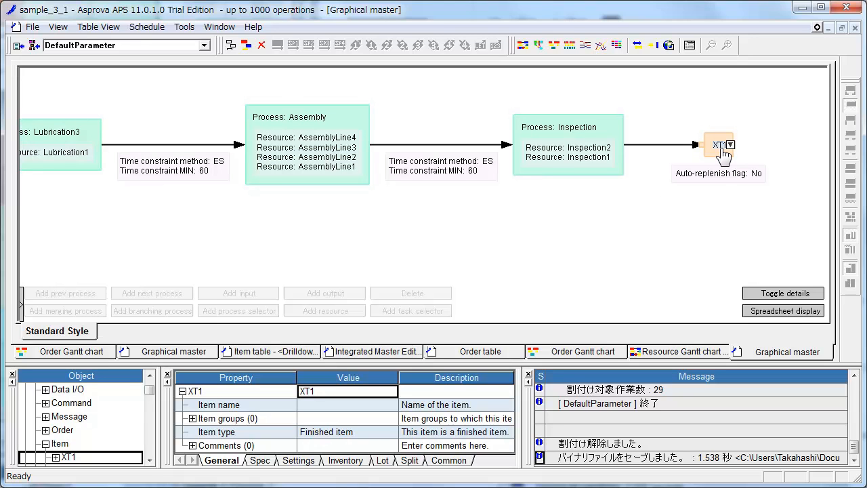
pyautogui.moveTo(668, 143)
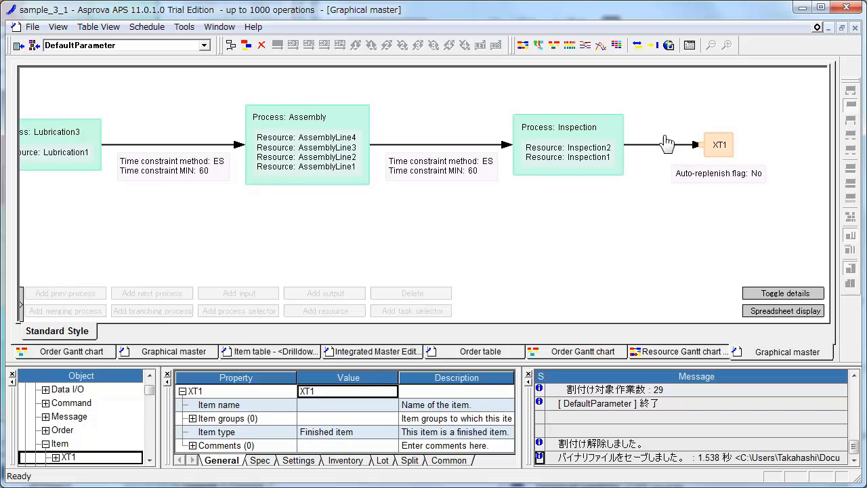
pyautogui.moveTo(702, 250)
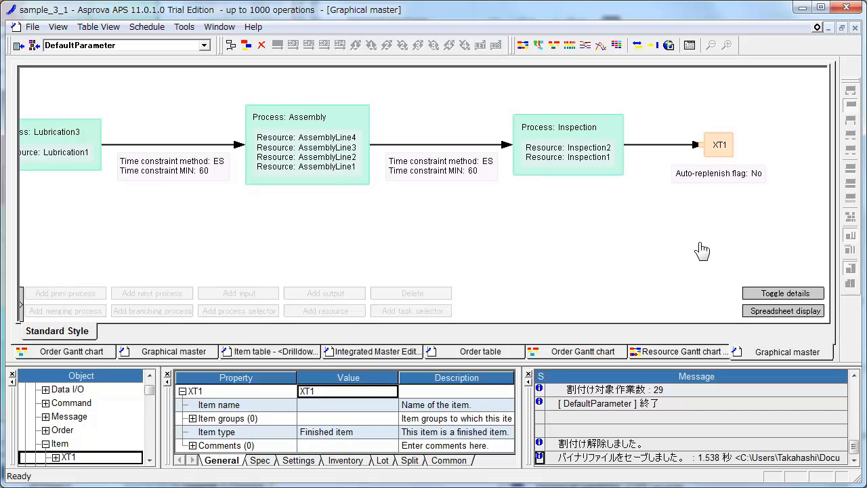
pyautogui.moveTo(802, 325)
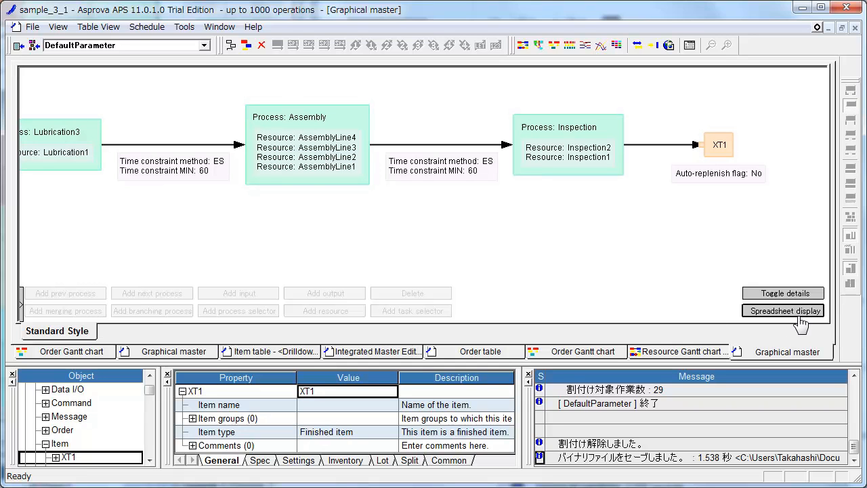
pyautogui.moveTo(794, 323)
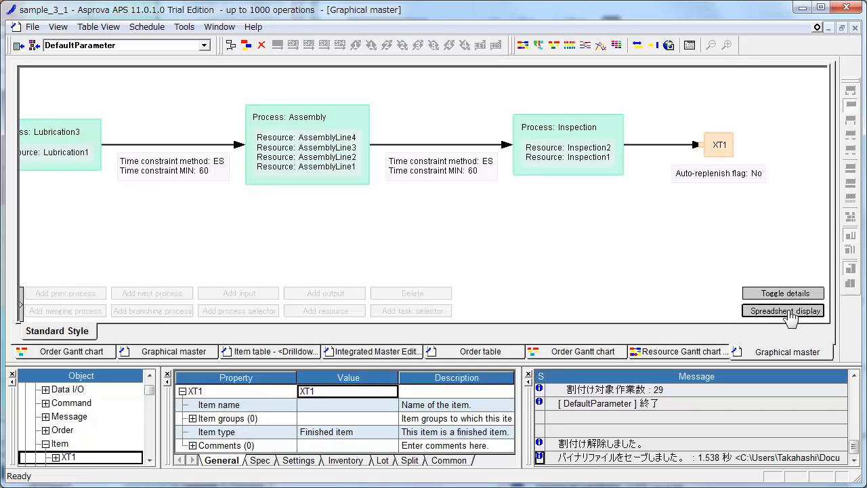
pyautogui.moveTo(762, 322)
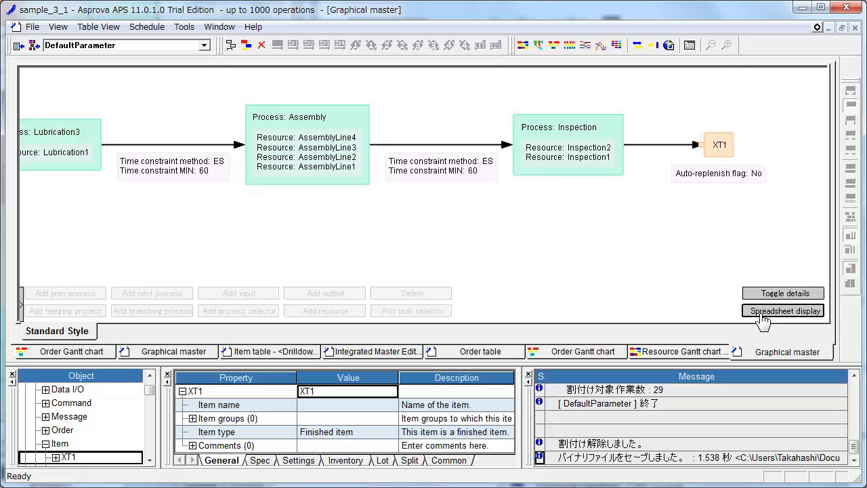
# Step: Switch the XT1 graphical master to the Spreadsheet display, opening the Custom Integrated Master table
pyautogui.click(783, 310)
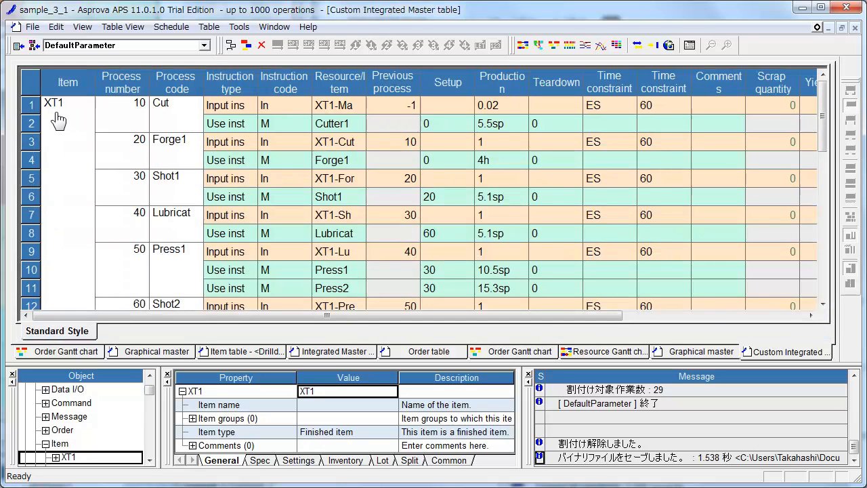
pyautogui.moveTo(135, 120)
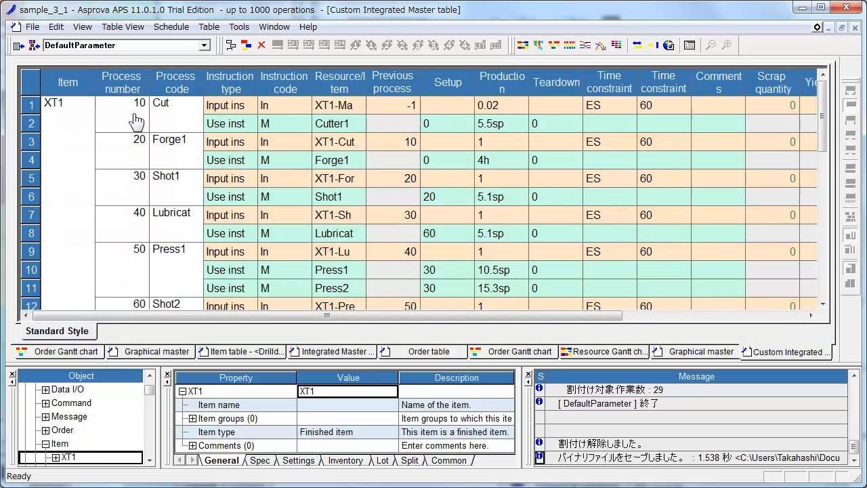
pyautogui.moveTo(148, 160)
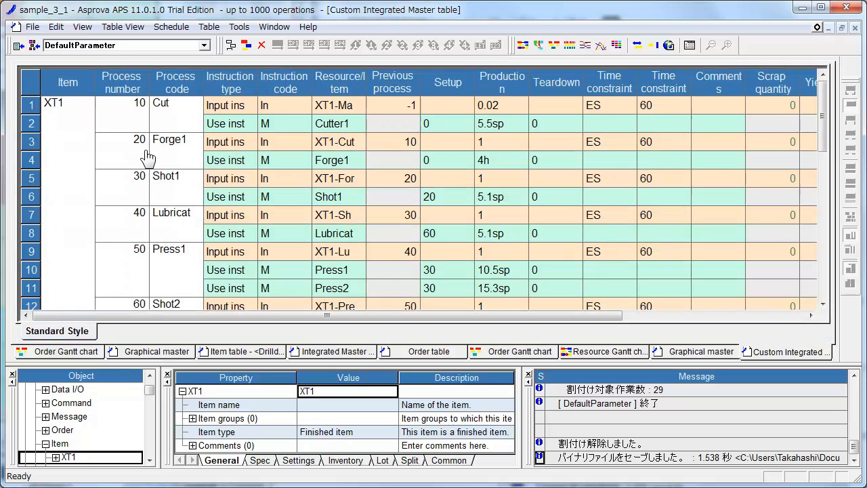
pyautogui.moveTo(160, 196)
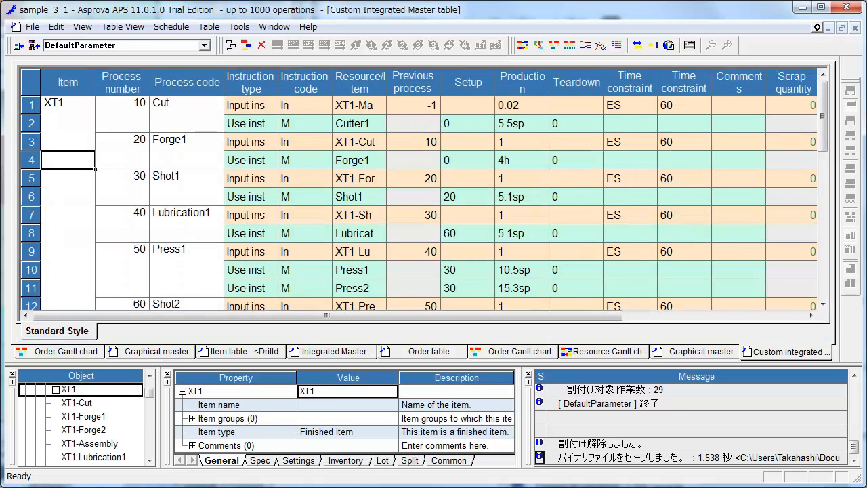
# Step: Scroll the integrated master table down to XT1's Lubrication3, AssemblyLine and Inspection rows
pyautogui.scroll(-3)
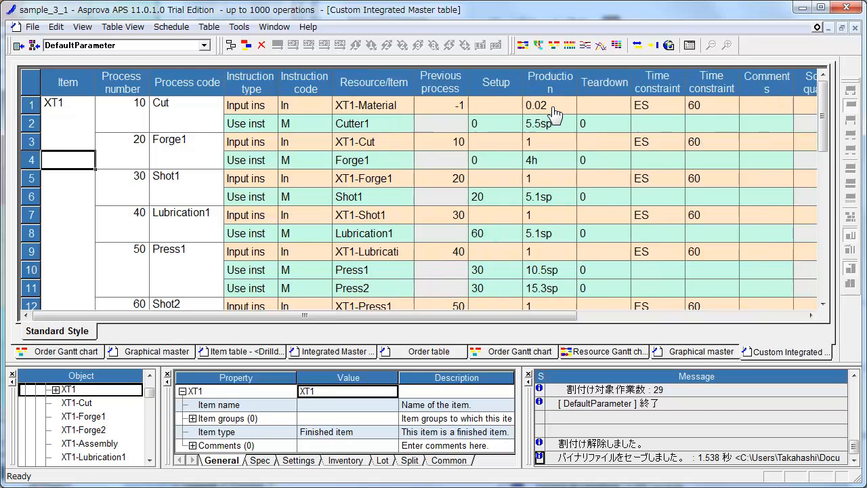
pyautogui.moveTo(555, 112)
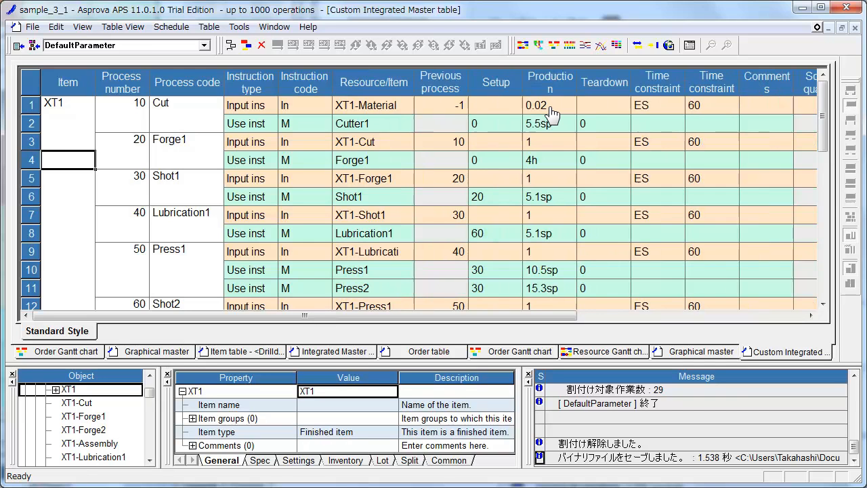
pyautogui.moveTo(404, 110)
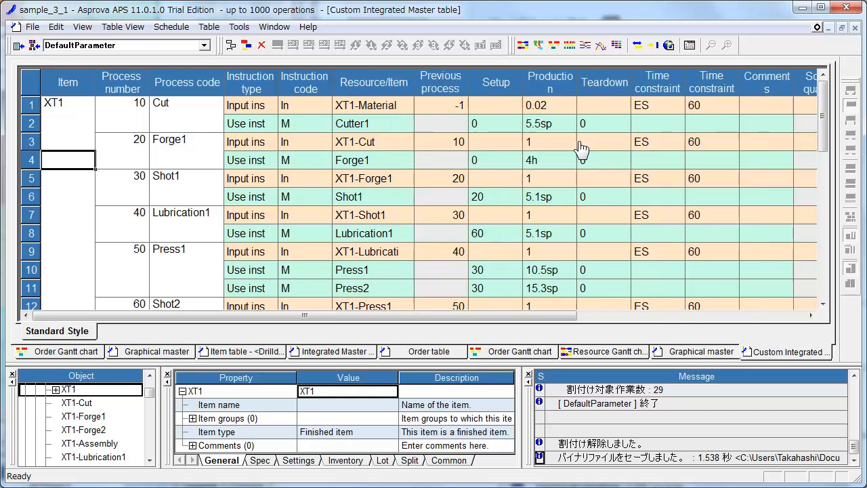
pyautogui.moveTo(66, 132)
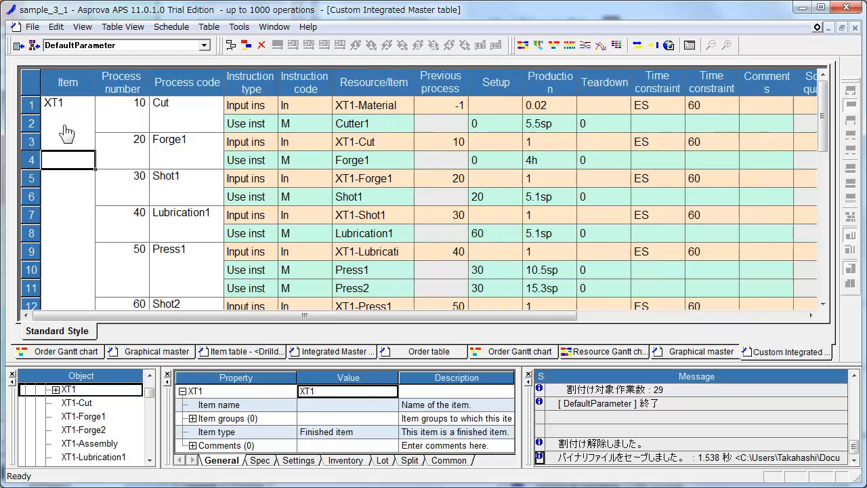
pyautogui.moveTo(378, 132)
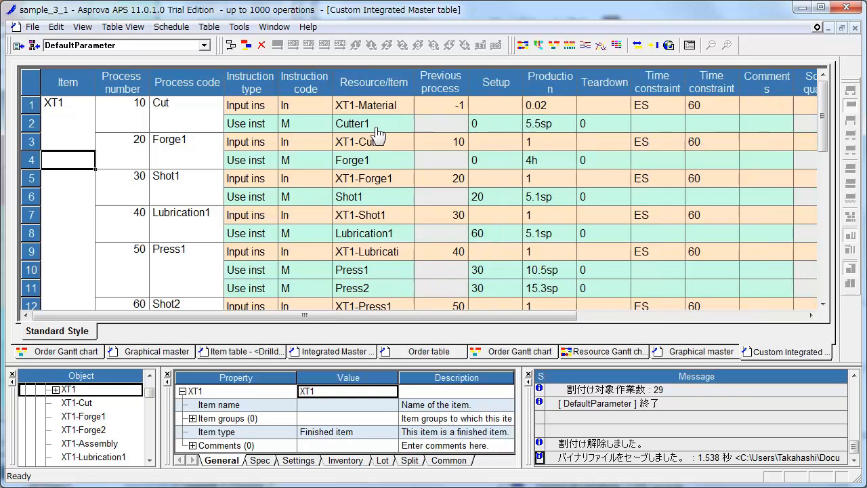
pyautogui.moveTo(384, 138)
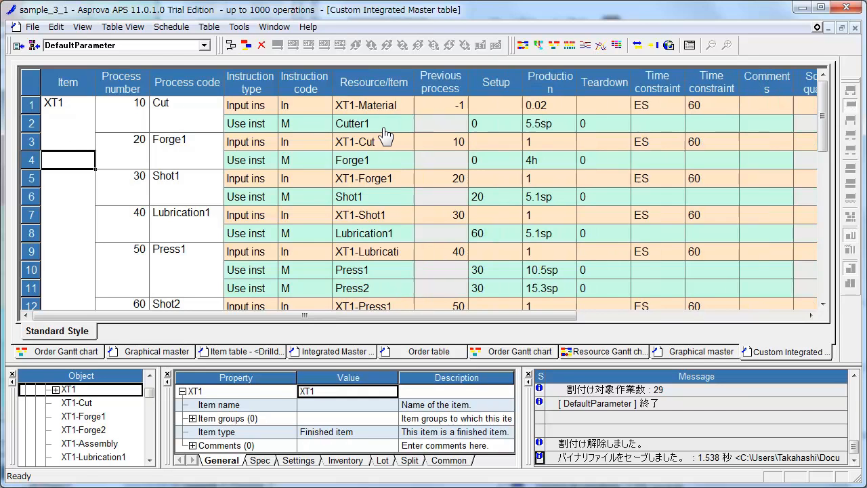
pyautogui.moveTo(559, 133)
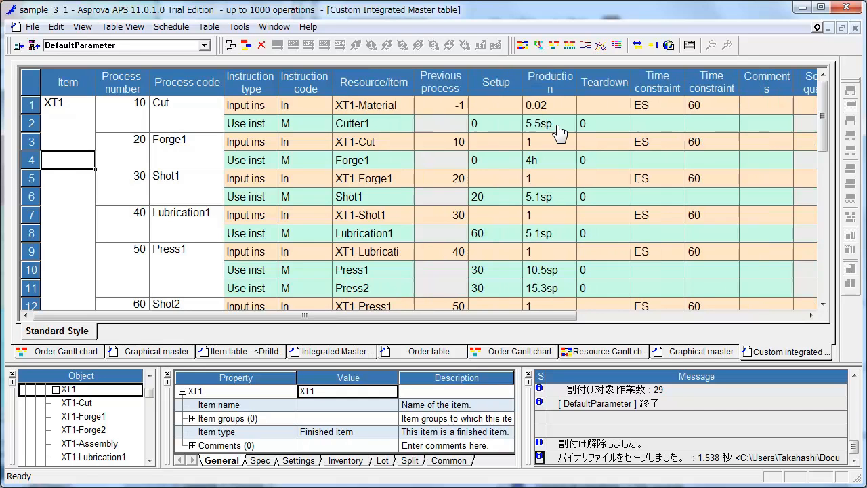
pyautogui.moveTo(540, 142)
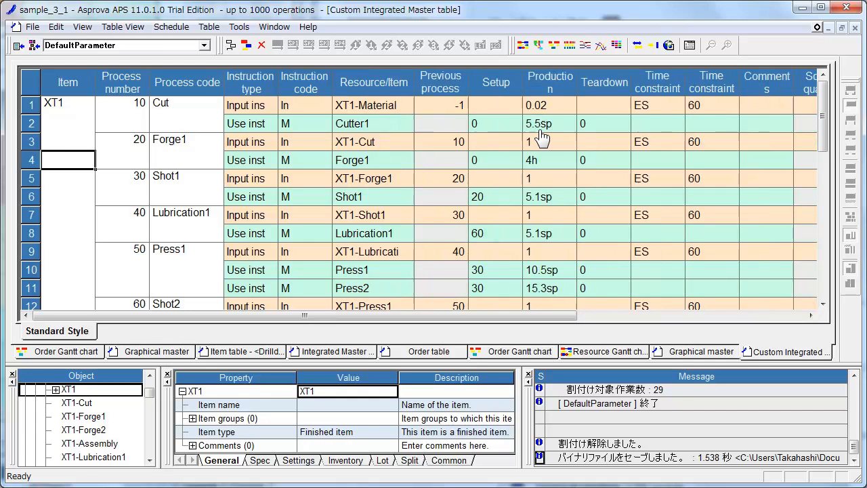
pyautogui.moveTo(200, 152)
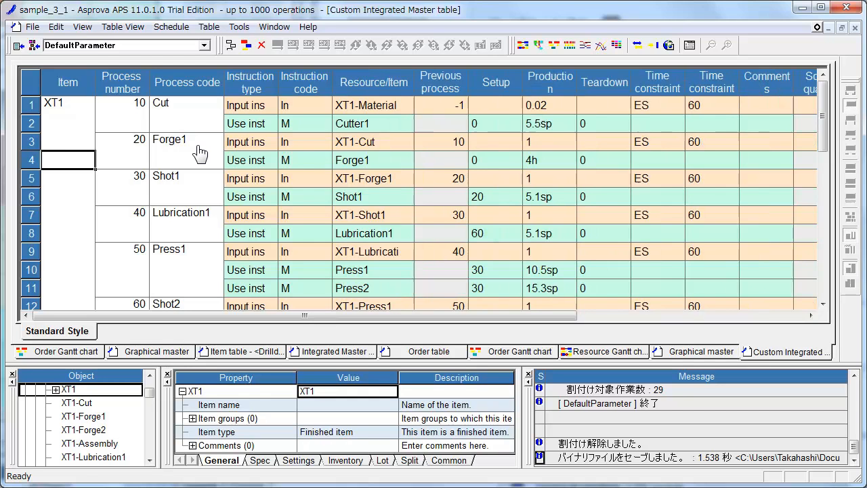
pyautogui.moveTo(343, 169)
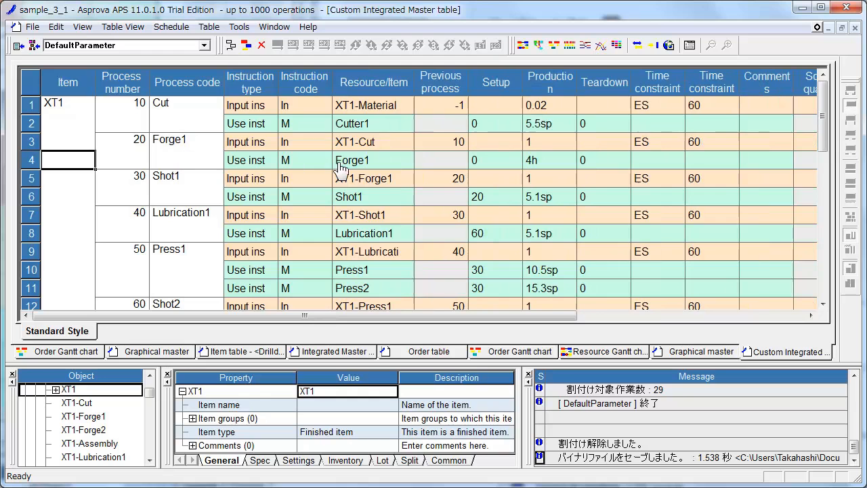
pyautogui.moveTo(404, 172)
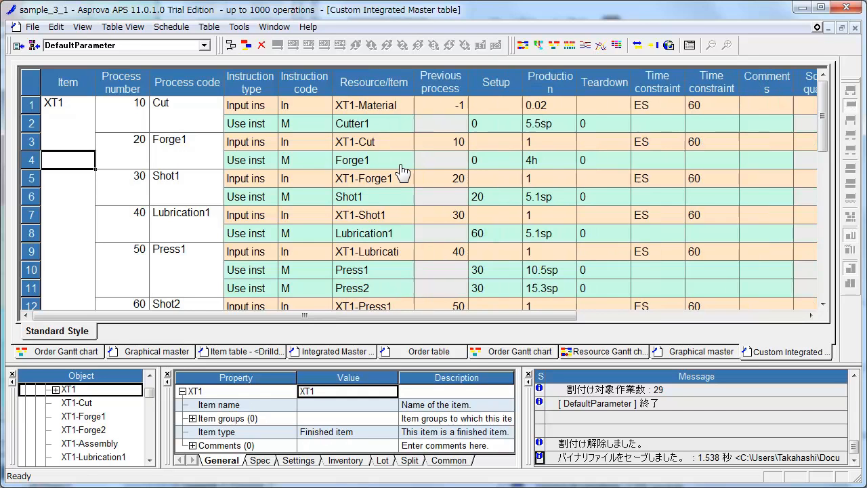
pyautogui.moveTo(546, 175)
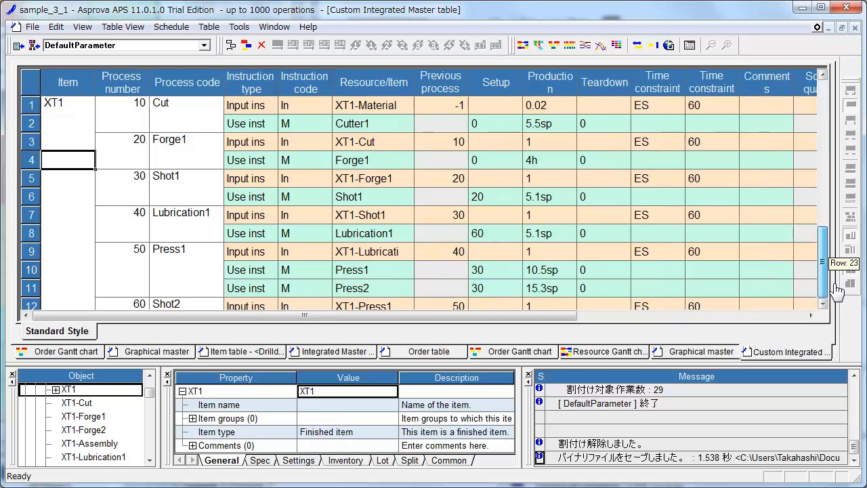
pyautogui.scroll(-3)
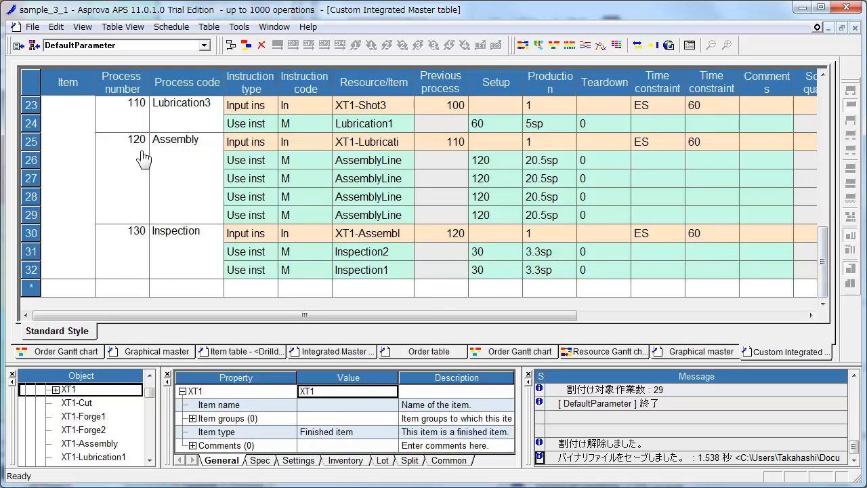
pyautogui.moveTo(147, 153)
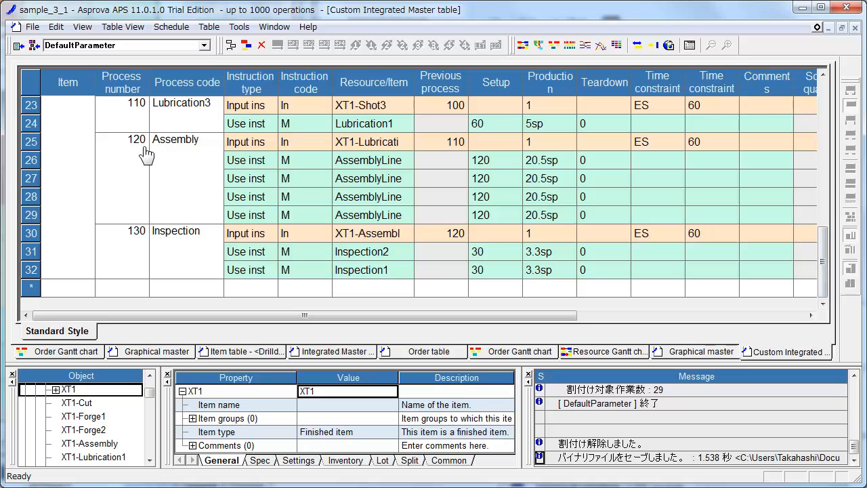
pyautogui.moveTo(207, 161)
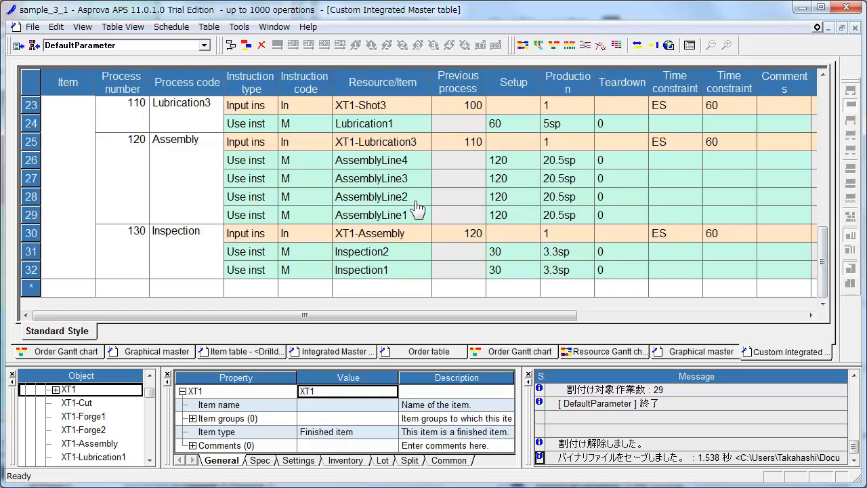
pyautogui.moveTo(426, 166)
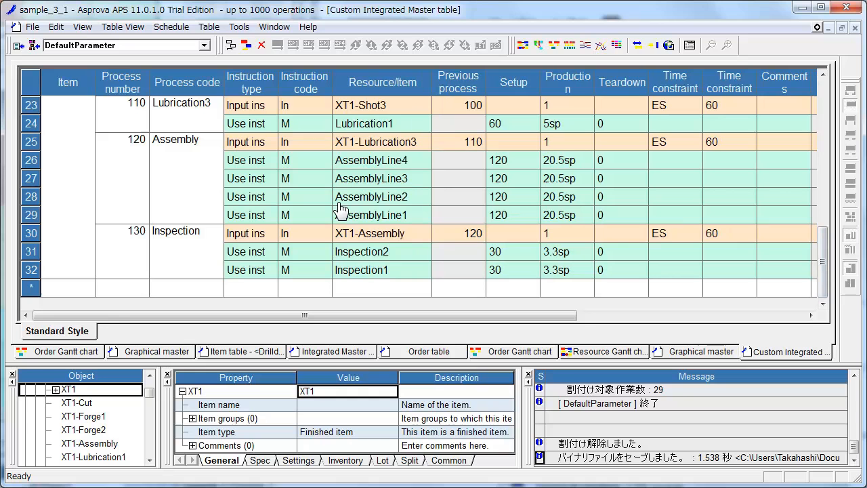
pyautogui.moveTo(404, 222)
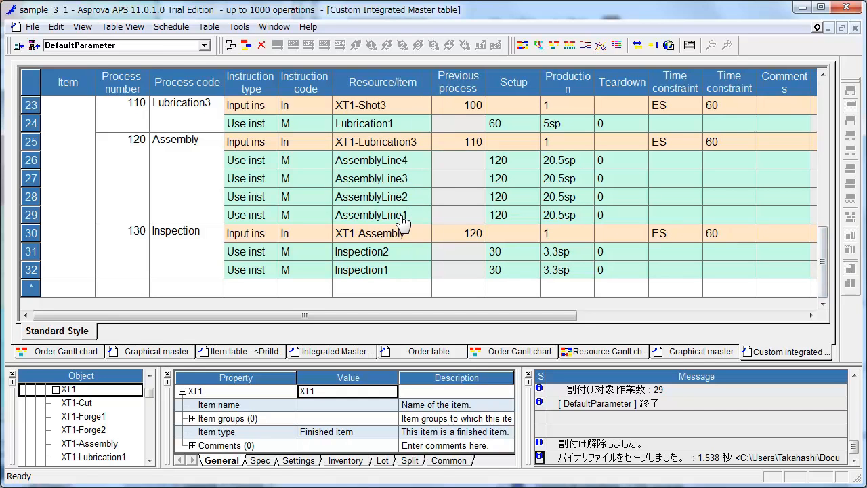
pyautogui.moveTo(441, 224)
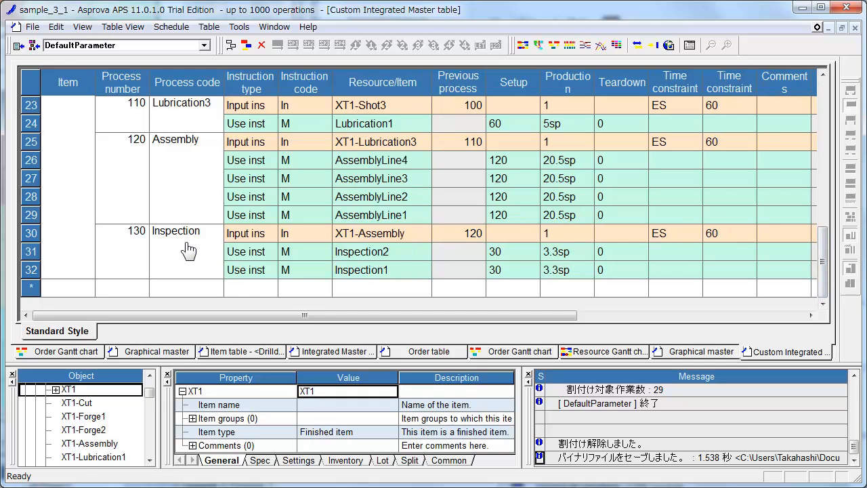
pyautogui.moveTo(837, 251)
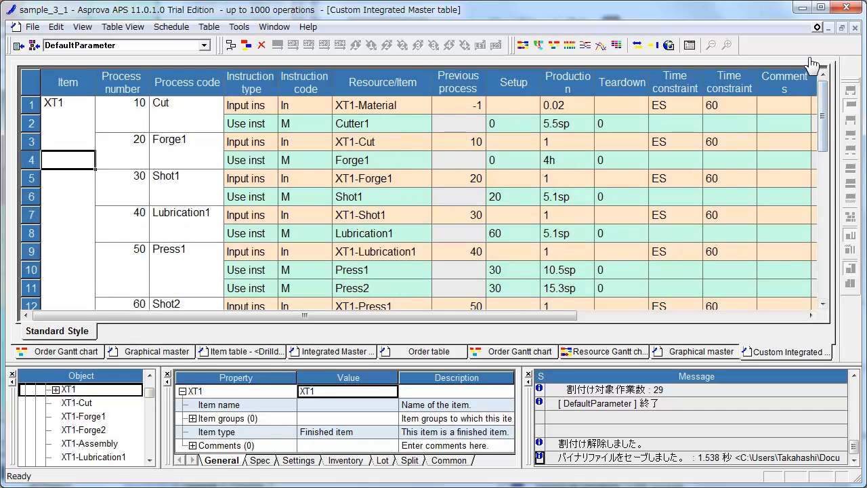
pyautogui.moveTo(608, 250)
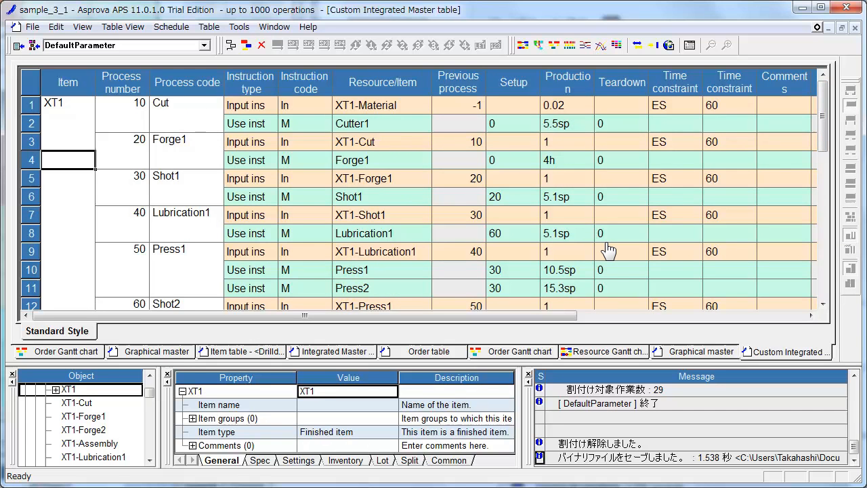
pyautogui.moveTo(324, 145)
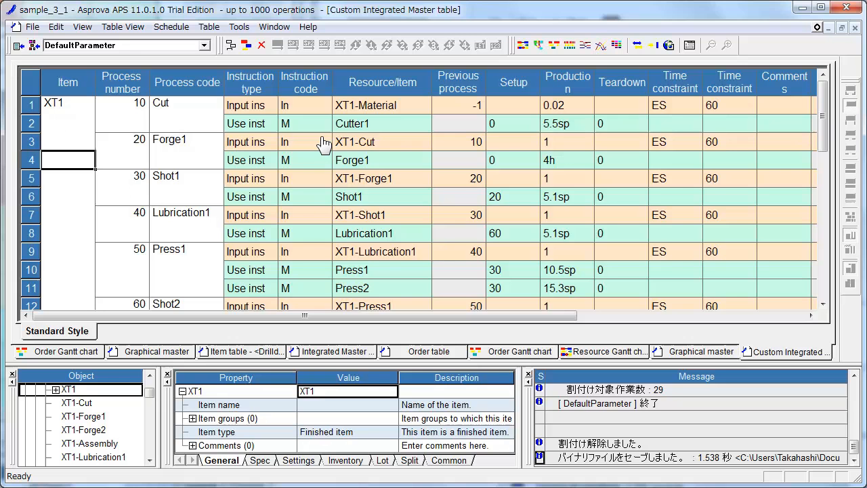
pyautogui.moveTo(412, 359)
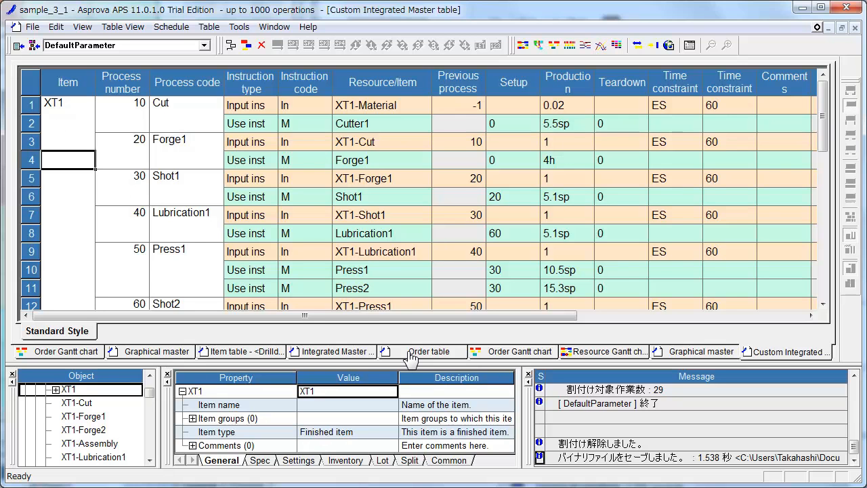
pyautogui.click(428, 351)
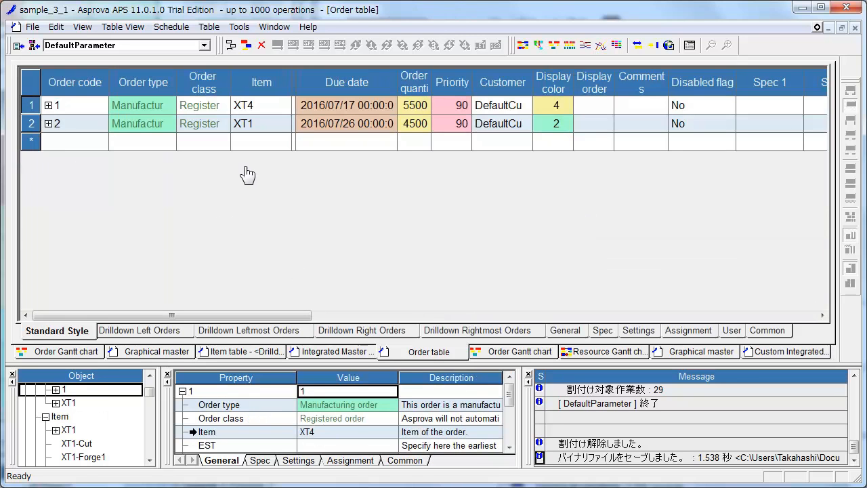
pyautogui.moveTo(264, 120)
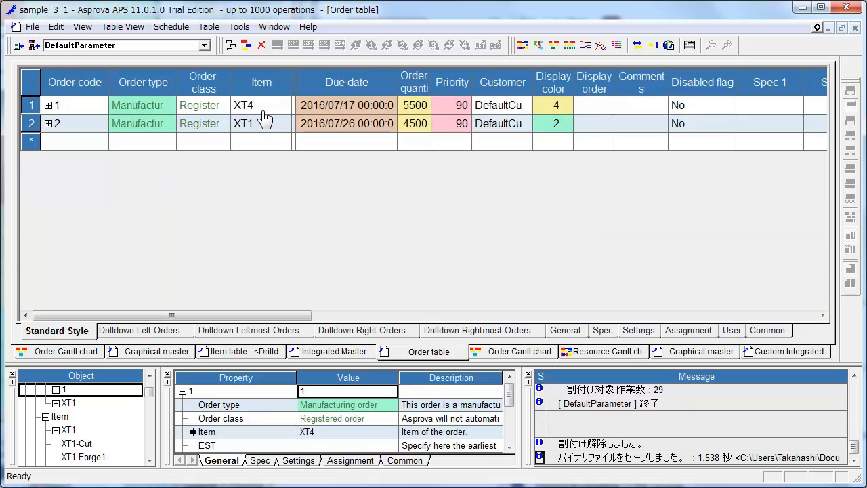
pyautogui.click(346, 105)
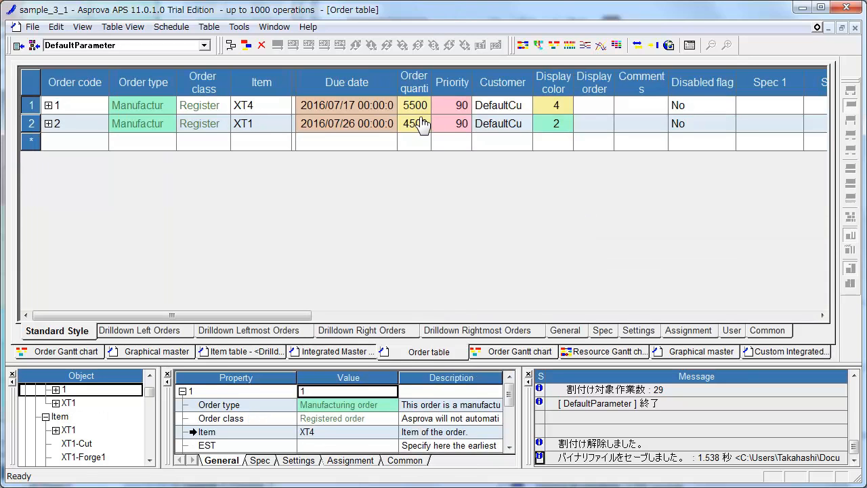
pyautogui.moveTo(421, 115)
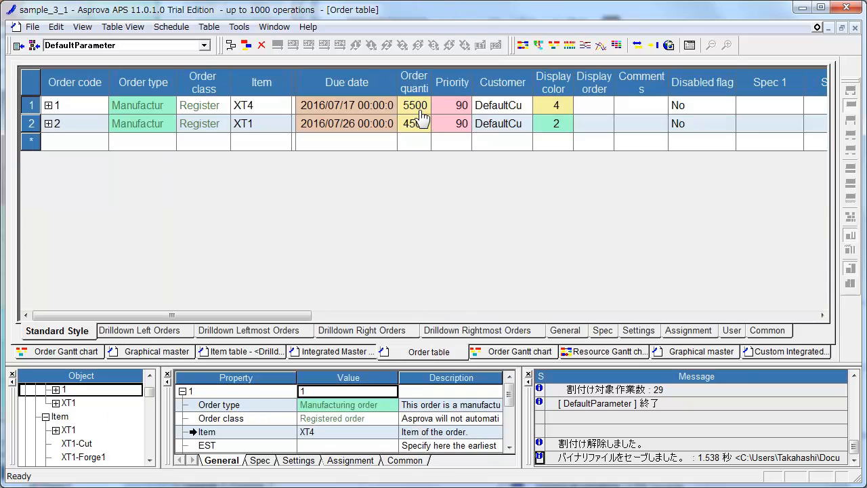
pyautogui.moveTo(424, 124)
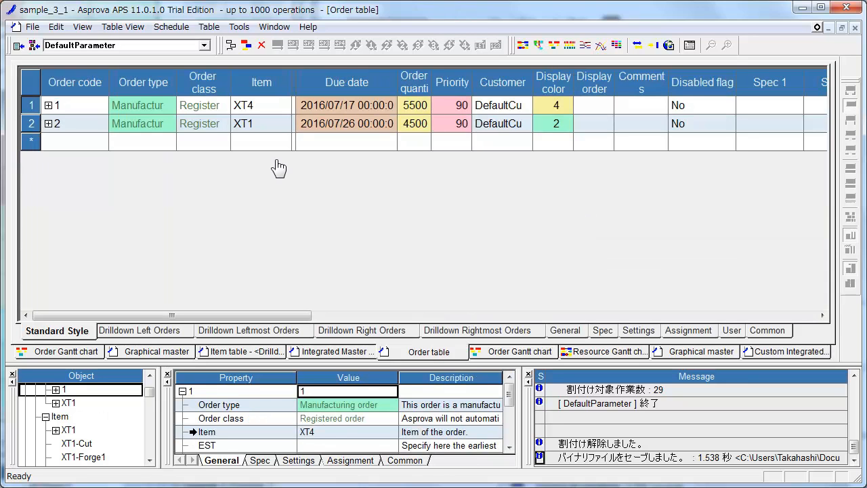
pyautogui.moveTo(259, 168)
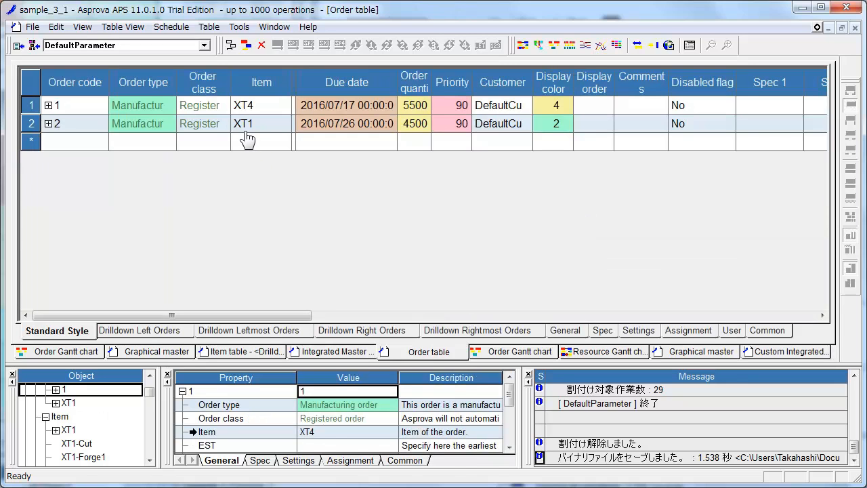
pyautogui.moveTo(332, 146)
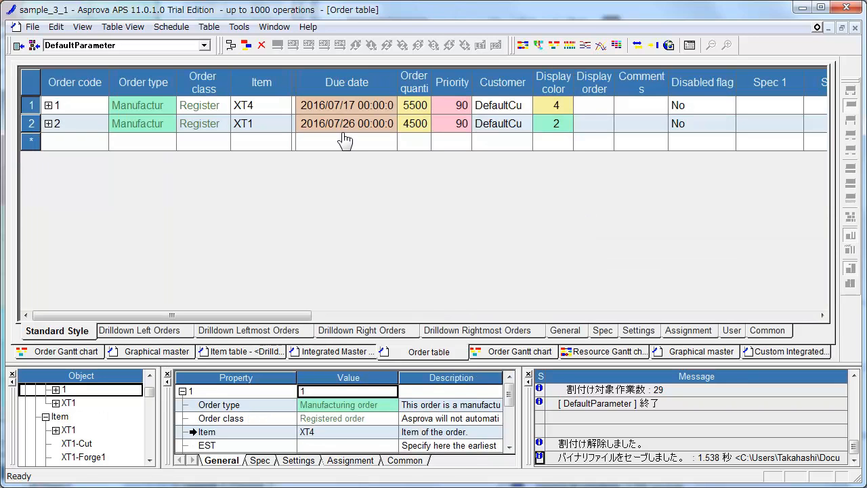
pyautogui.moveTo(414, 143)
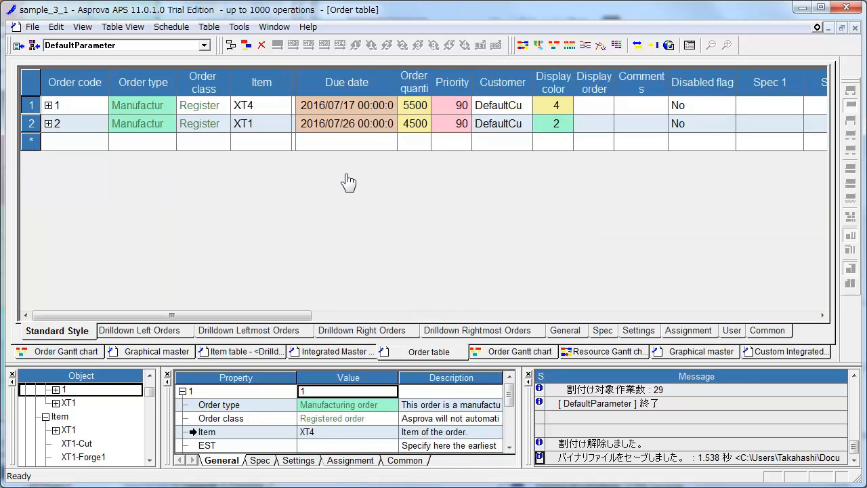
pyautogui.moveTo(344, 193)
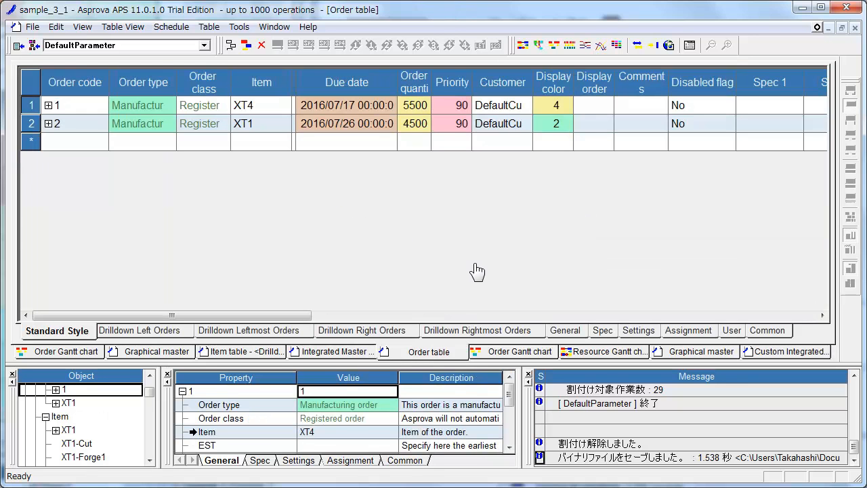
# Step: Switch to the Resource Gantt chart listing Cutter1 through Inspection1
pyautogui.click(603, 351)
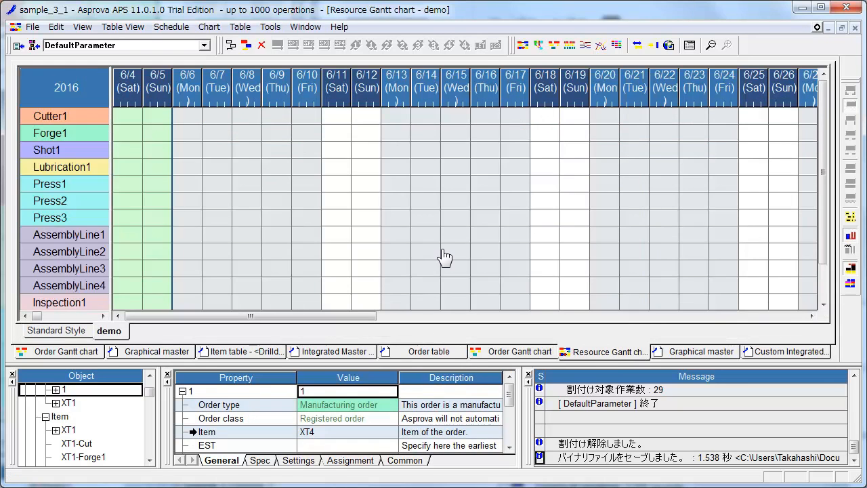
pyautogui.moveTo(308, 371)
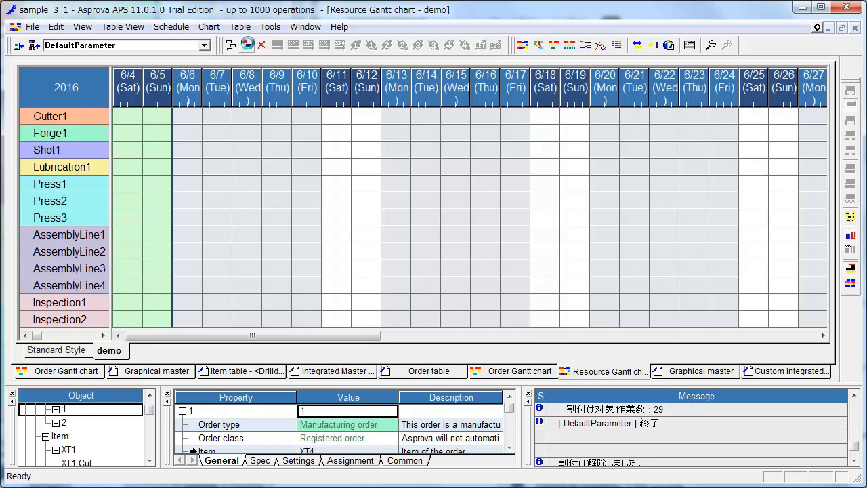
# Step: Reschedule both orders, then scroll down to see operations through Inspection2
pyautogui.click(246, 45)
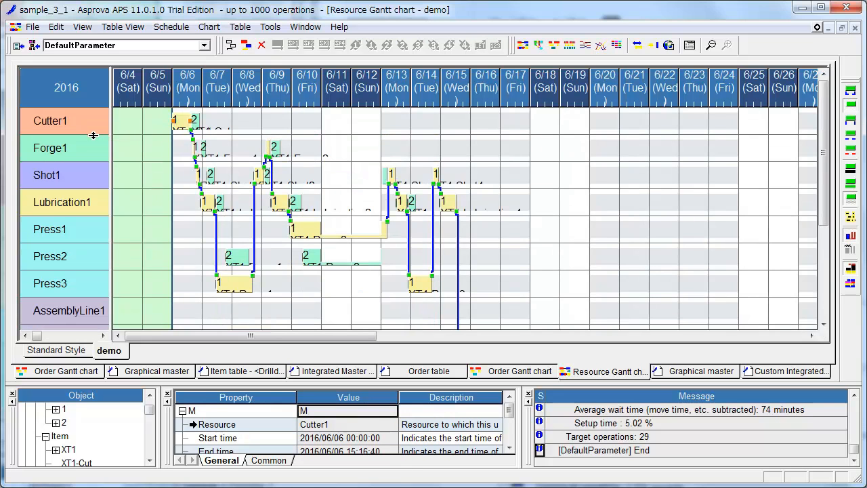
pyautogui.moveTo(193, 125)
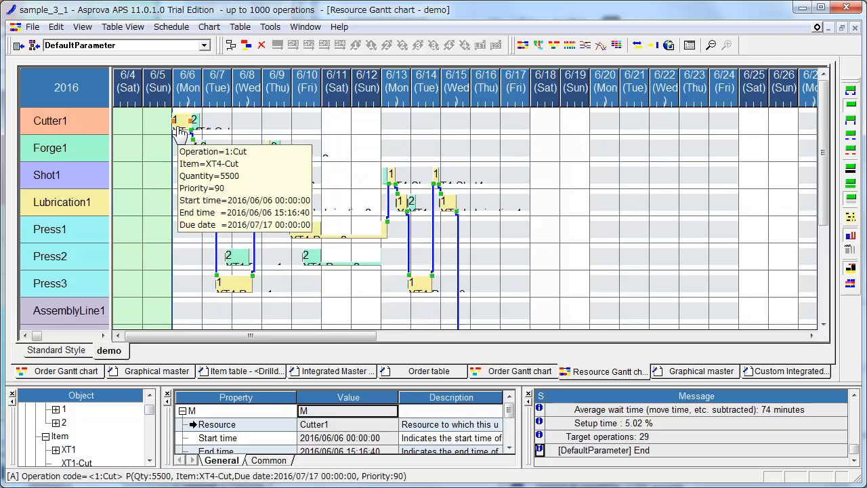
pyautogui.moveTo(230, 281)
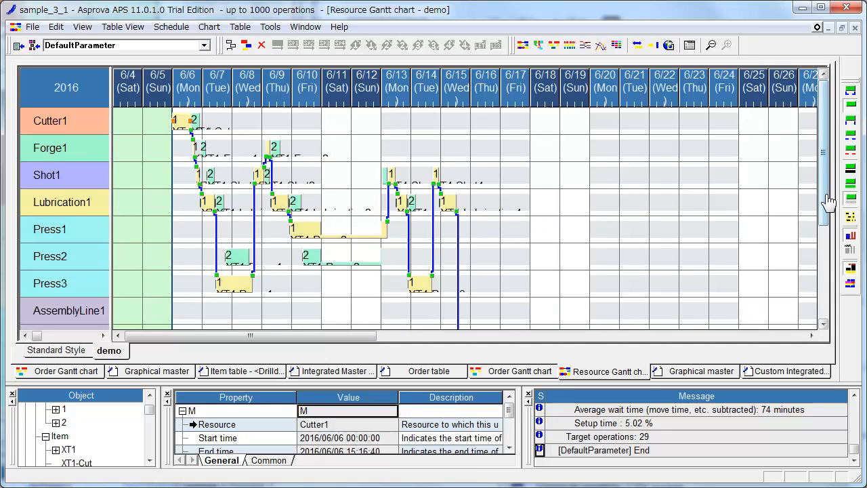
pyautogui.scroll(-3)
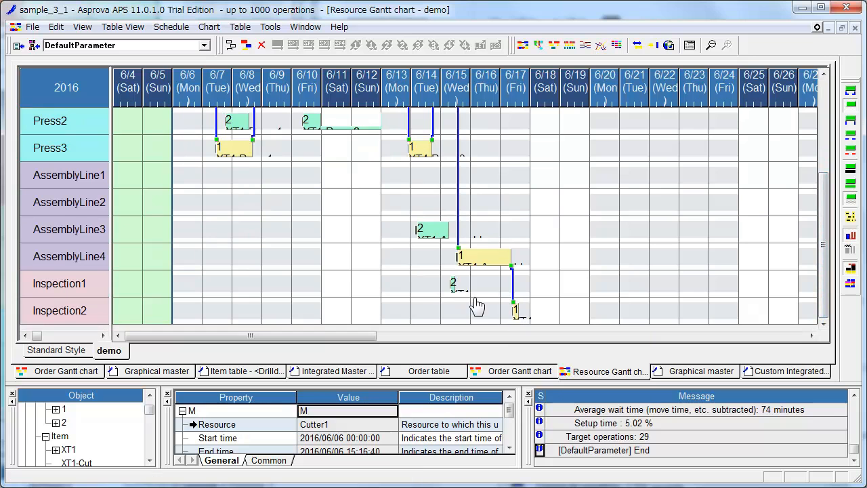
pyautogui.click(432, 229)
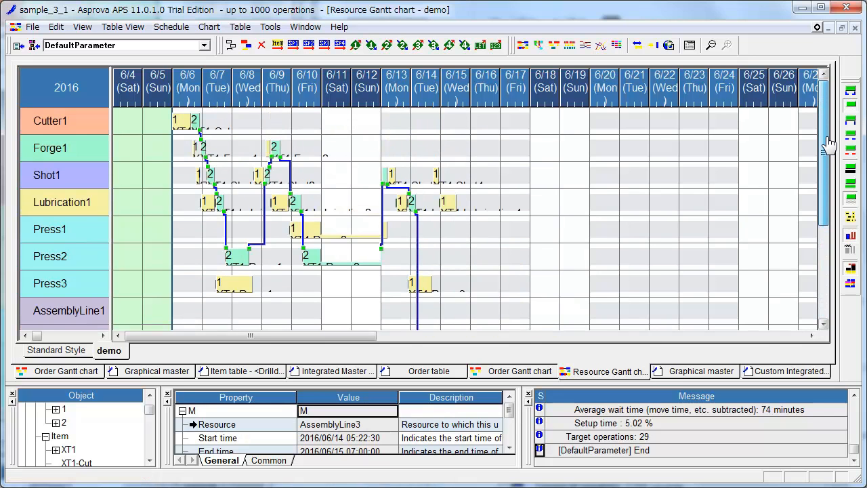
pyautogui.scroll(-3)
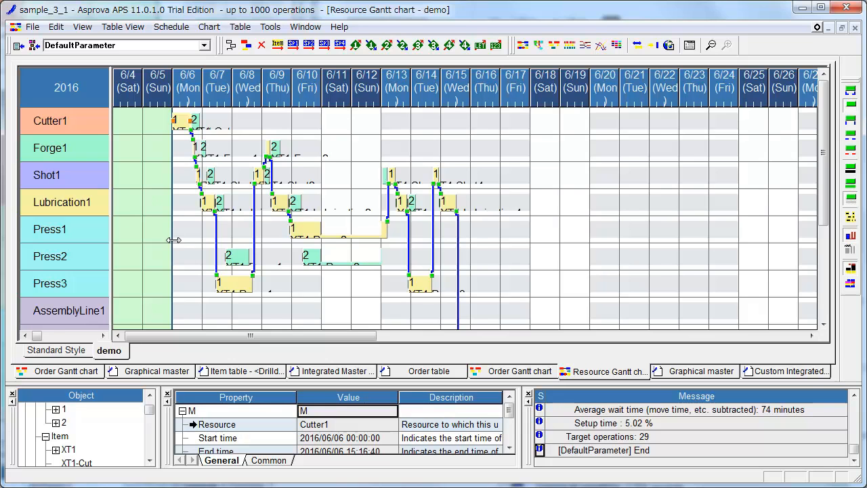
pyautogui.moveTo(199, 219)
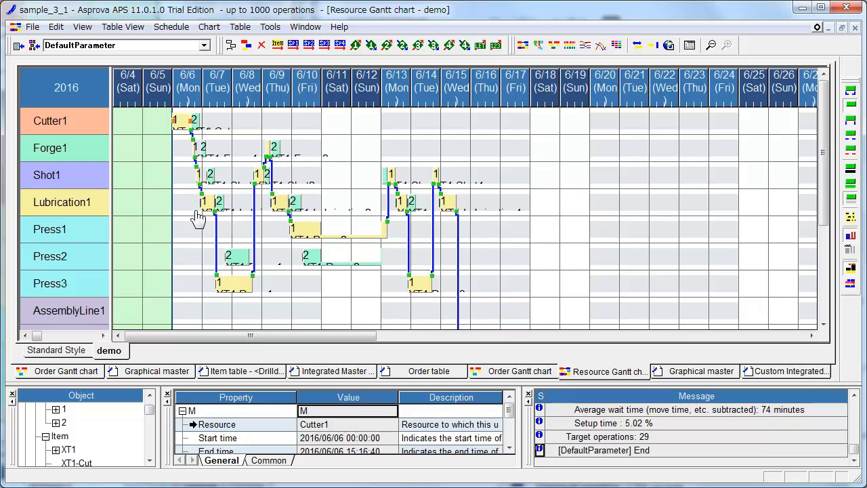
pyautogui.moveTo(203, 210)
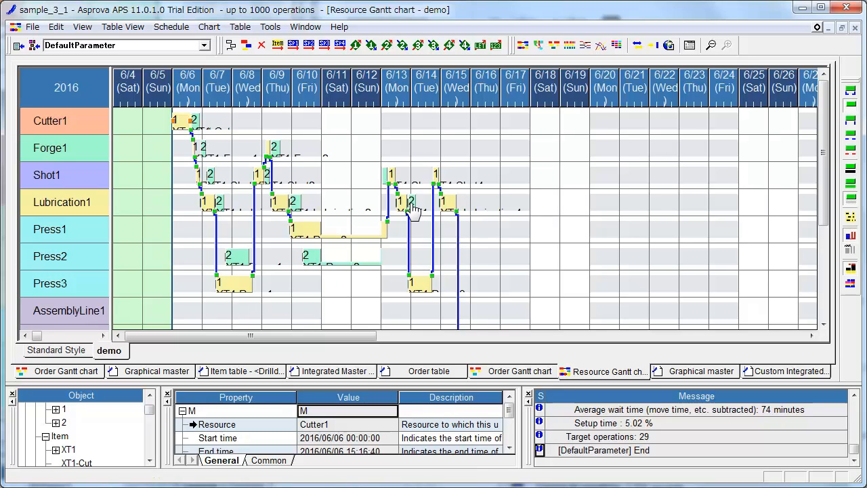
pyautogui.moveTo(528, 232)
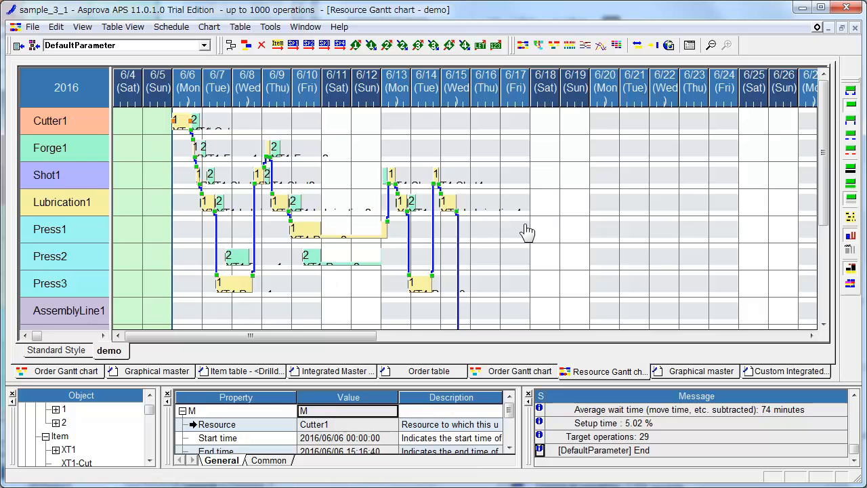
pyautogui.moveTo(300, 133)
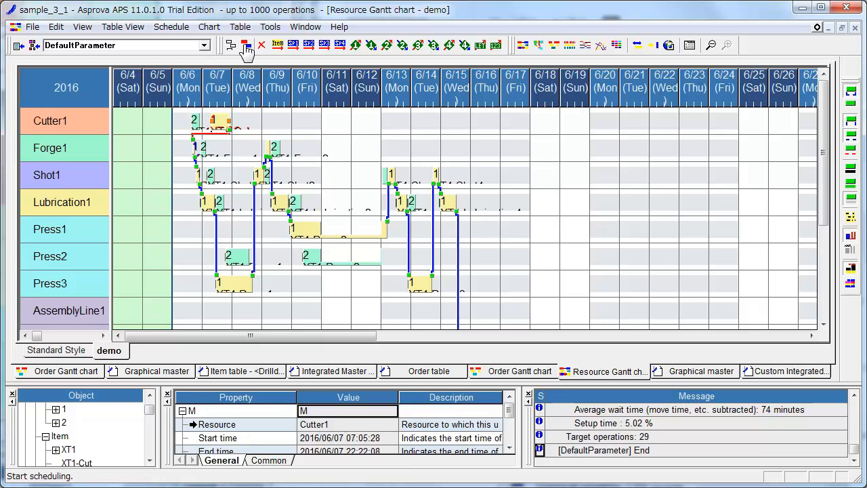
pyautogui.moveTo(247, 45)
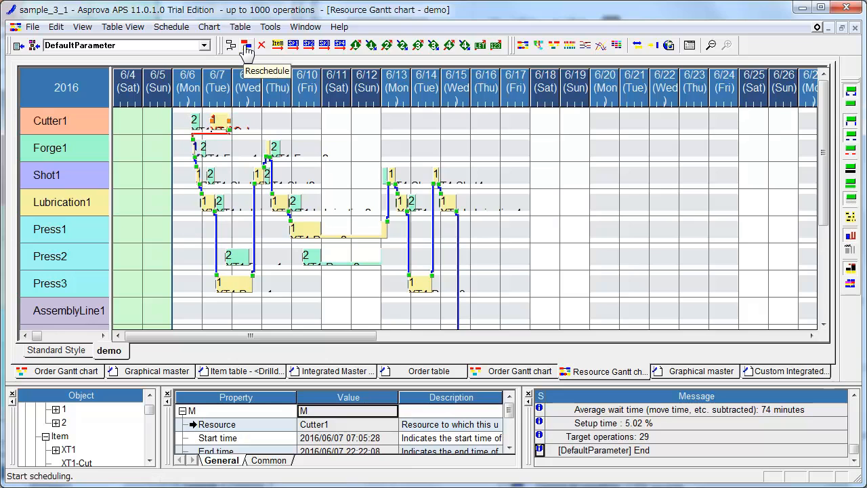